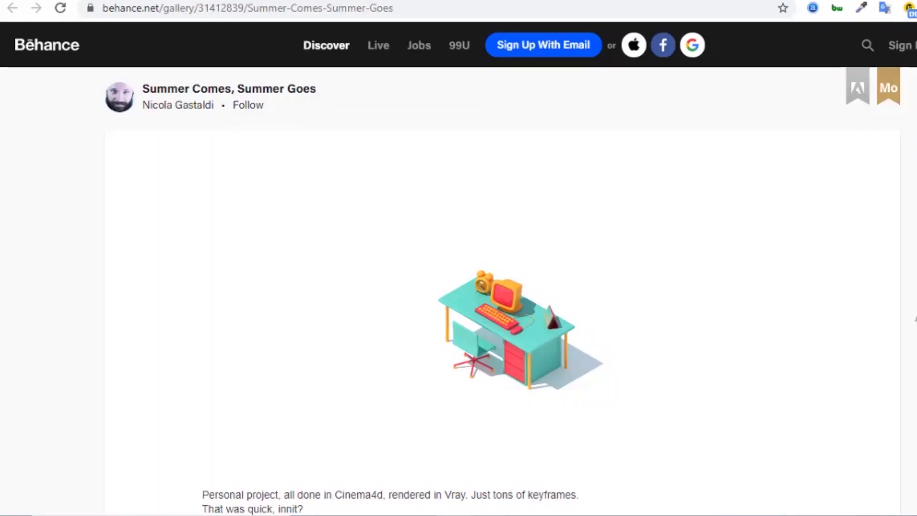
Step: Preview the desk scene animation, then the cassette radio animation, with Play Forwards
scroll("down", 3)
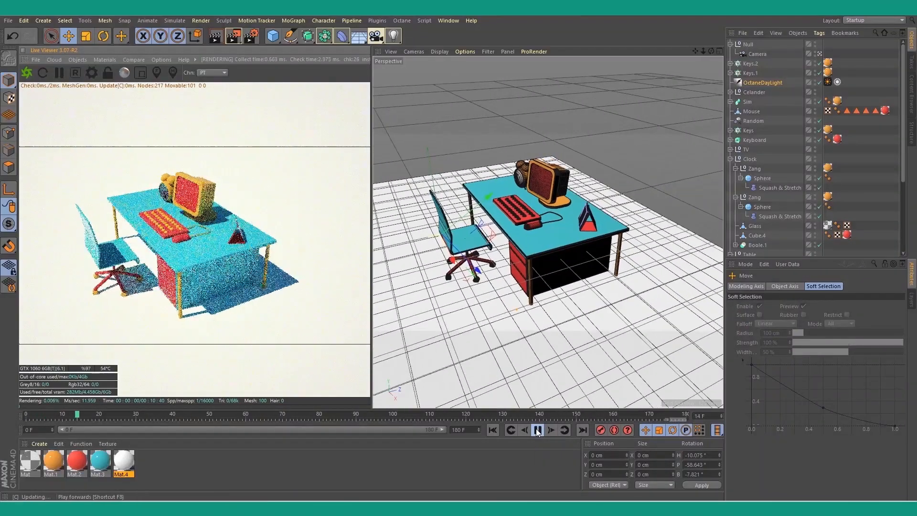
left_click(536, 430)
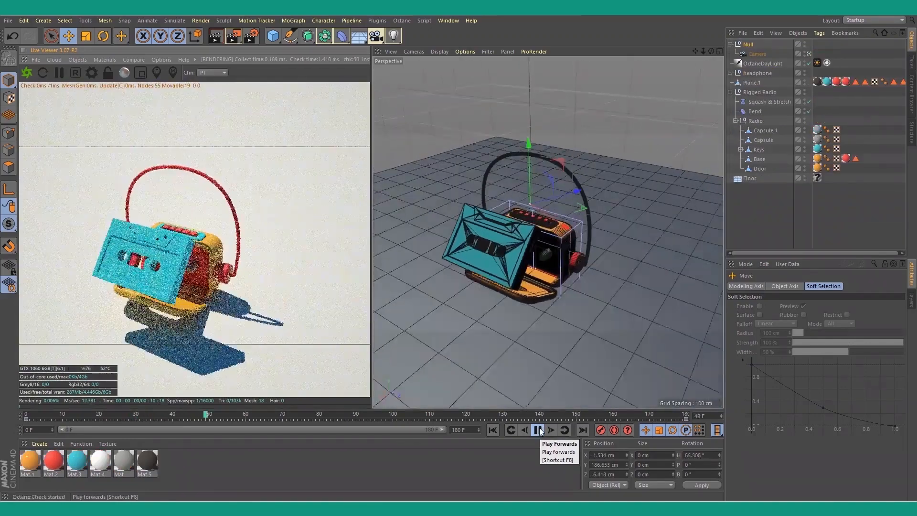
left_click(537, 430)
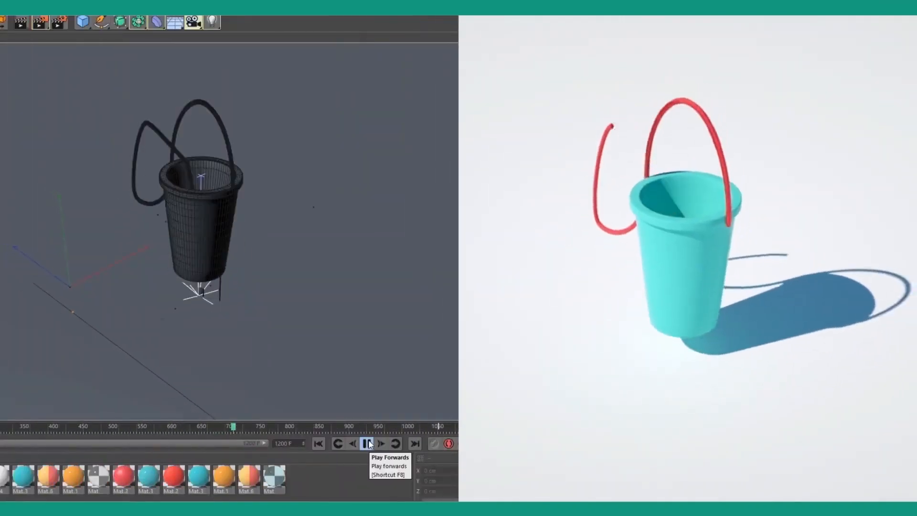
Step: Preview the turquoise cup animation with Play Forwards
left_click(367, 443)
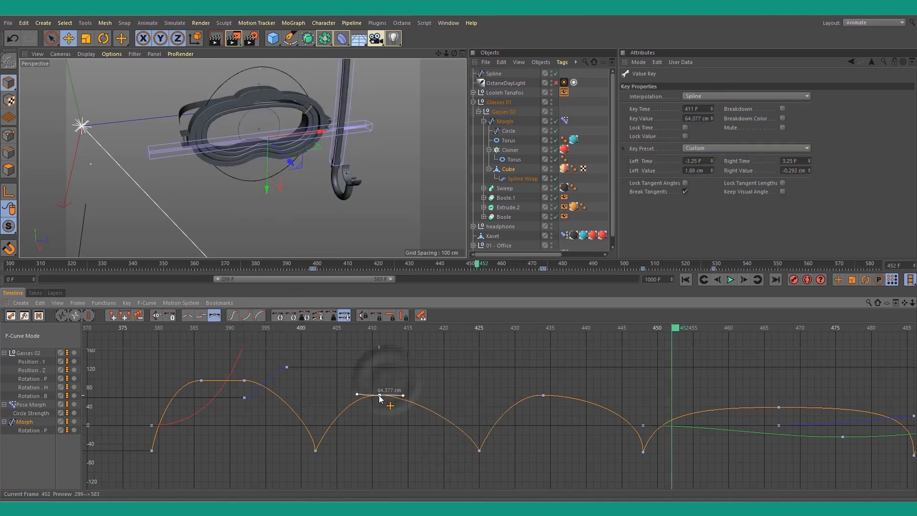
Step: Shift the Glasses 02 peak key to frame 413 and even out its tangent handles
left_click_drag(380, 399, 432, 400)
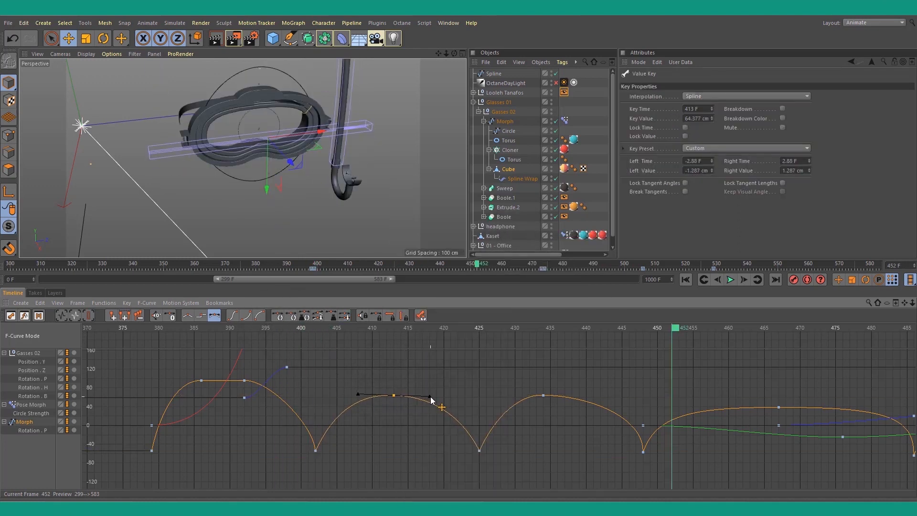
left_click_drag(430, 398, 647, 436)
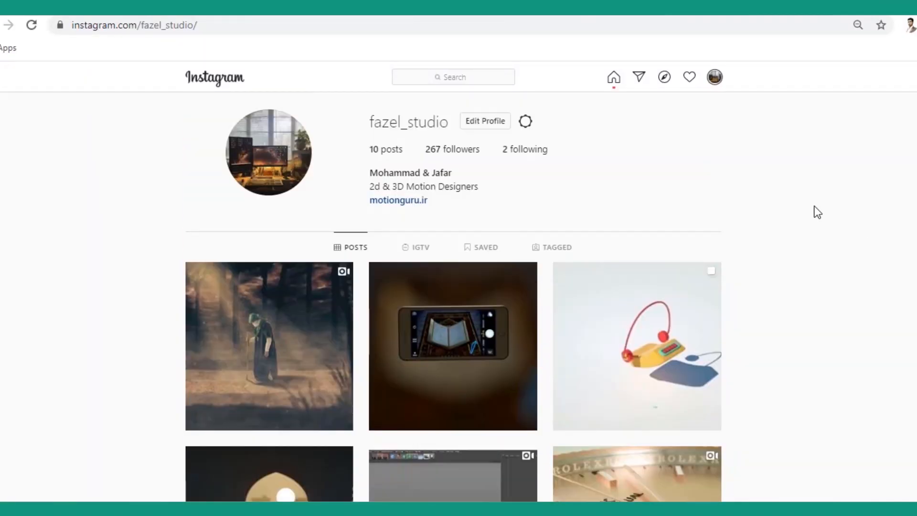
scroll("down", 3)
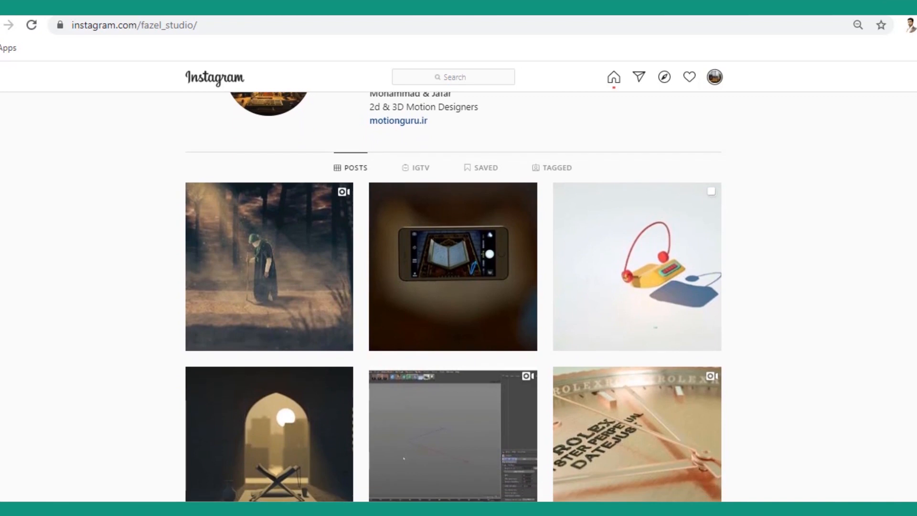